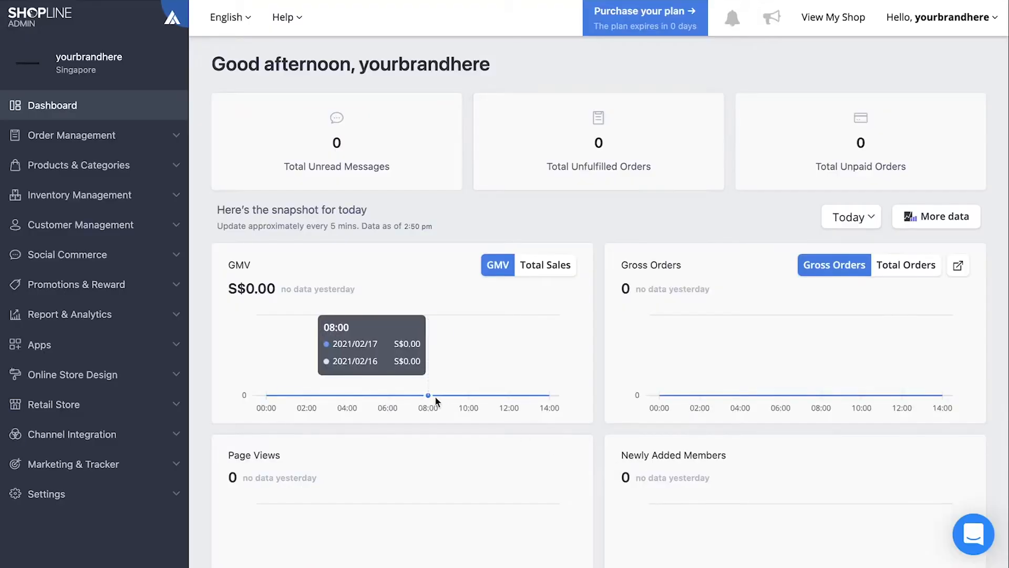
Apply the Ultra Chic template from the Design theme gallery.
click(76, 374)
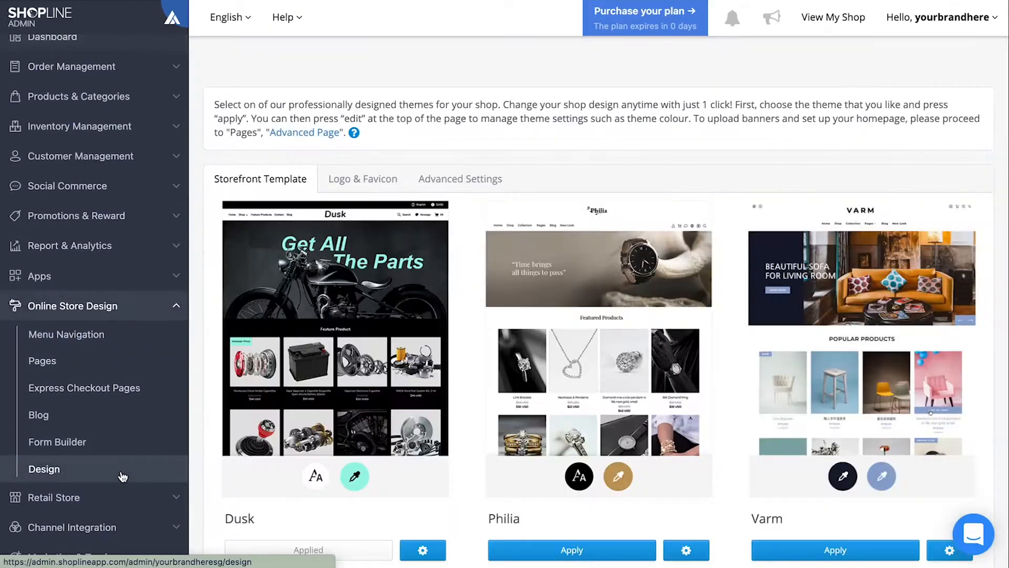
scroll(down, 3)
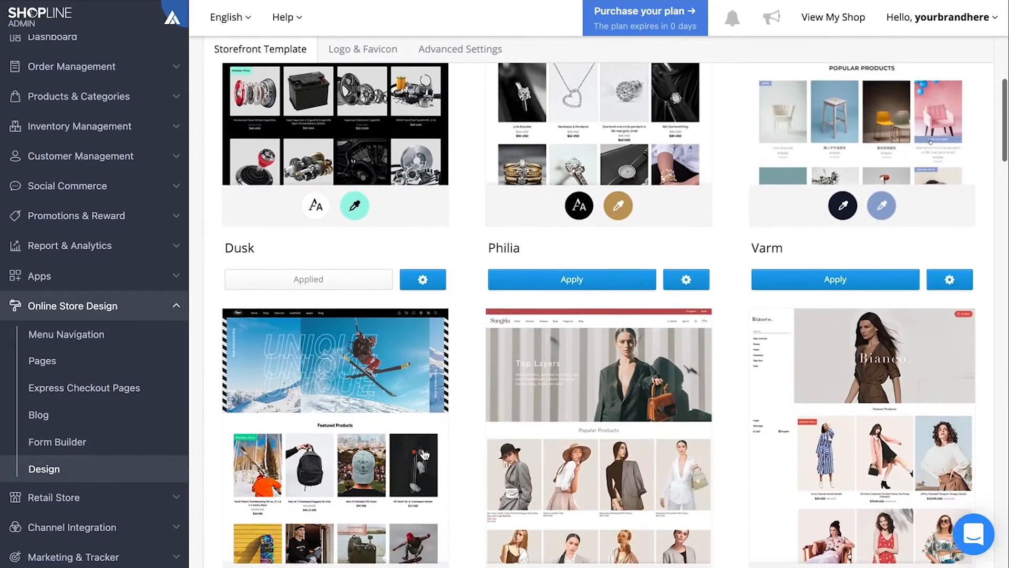
scroll(down, 3)
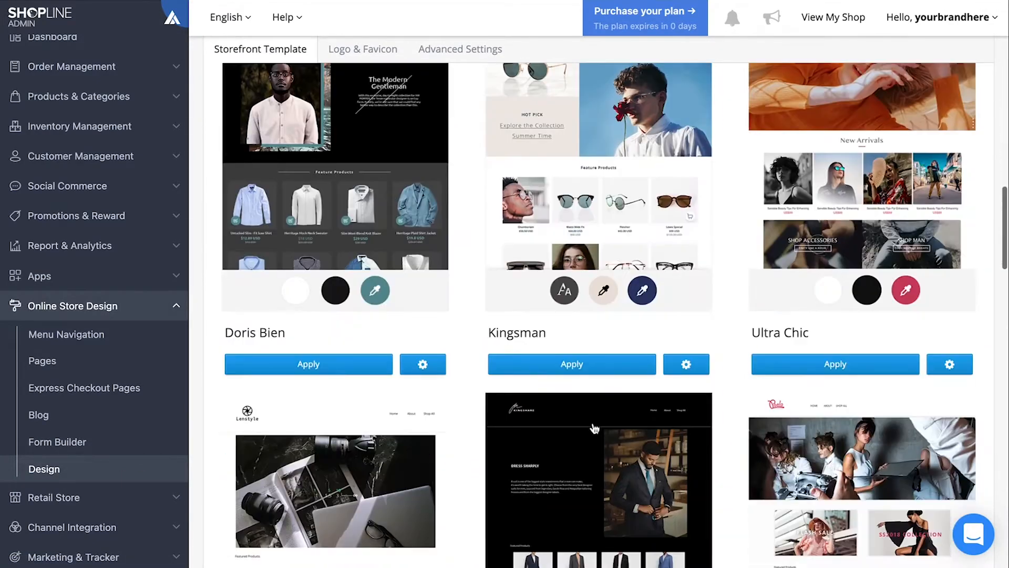
click(835, 363)
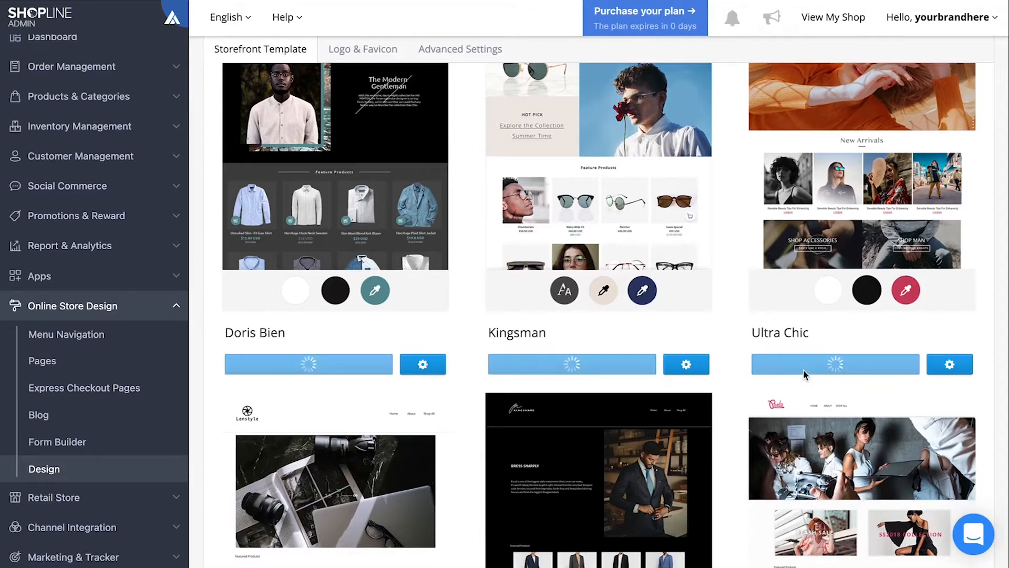
mouse_move(950, 364)
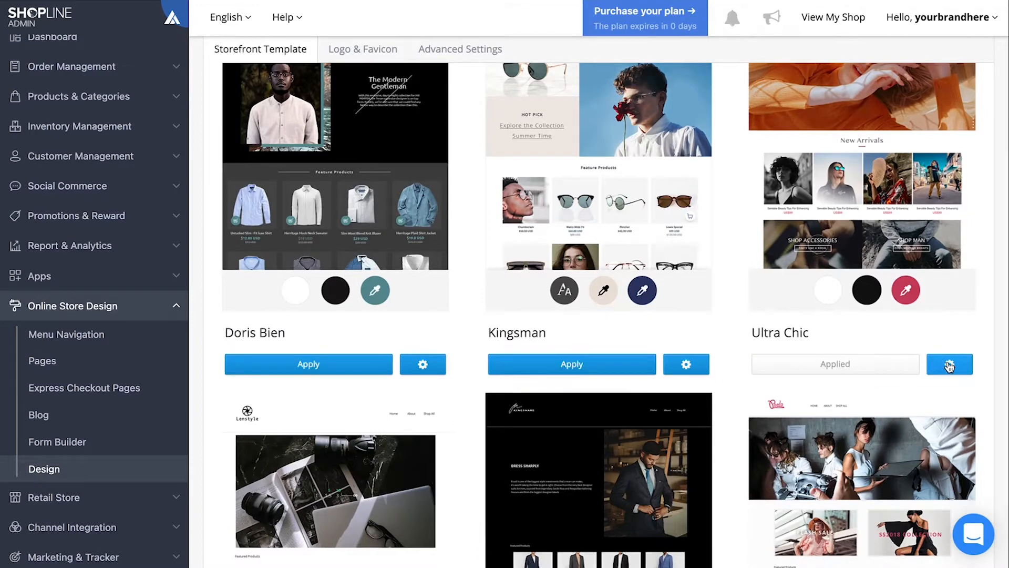
Set Ultra Chic's custom theme colour to F1AE72 and bring up the Logo & Favicon settings.
click(950, 364)
text(F1AE72)
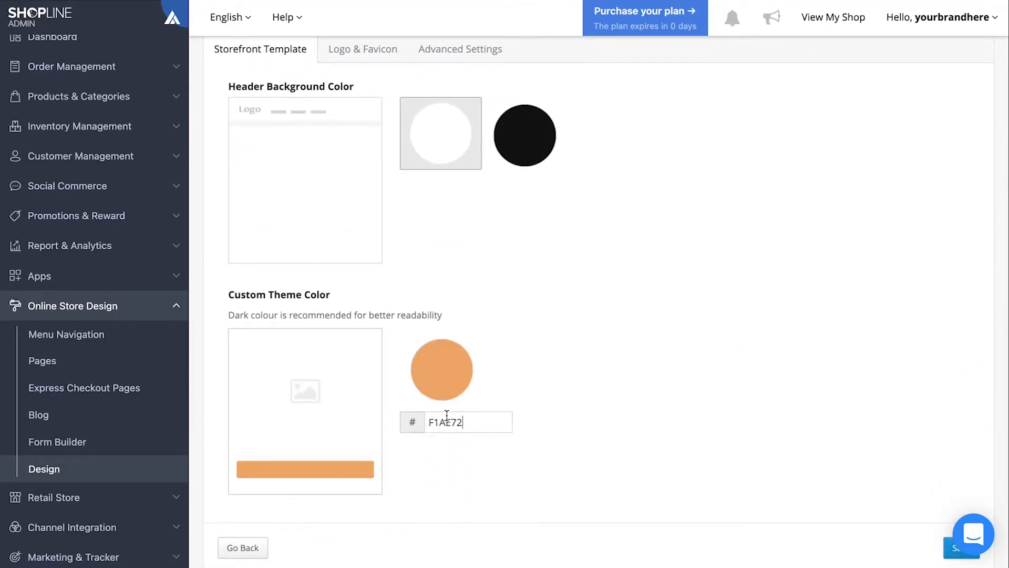
scroll(down, 3)
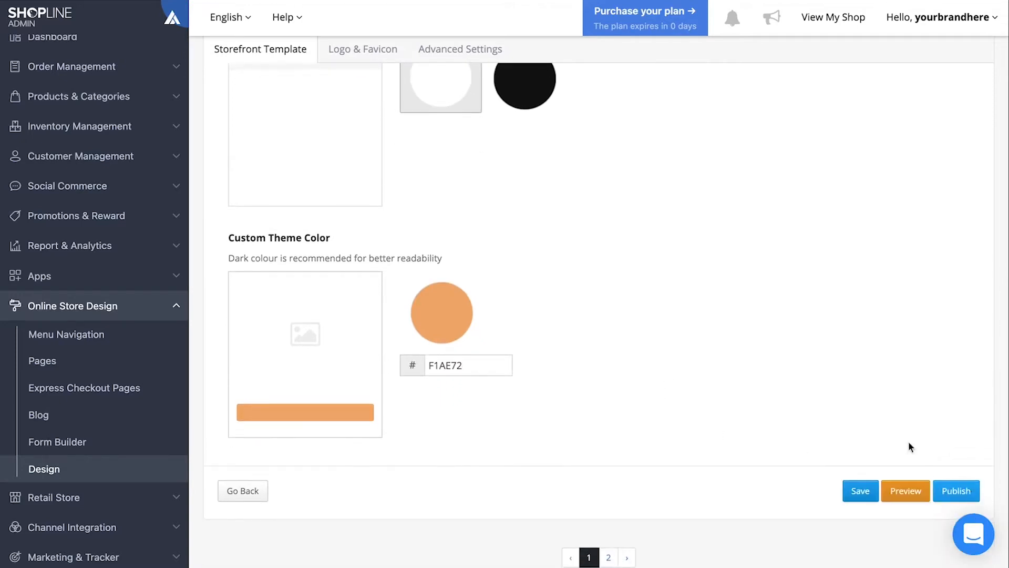
scroll(up, 3)
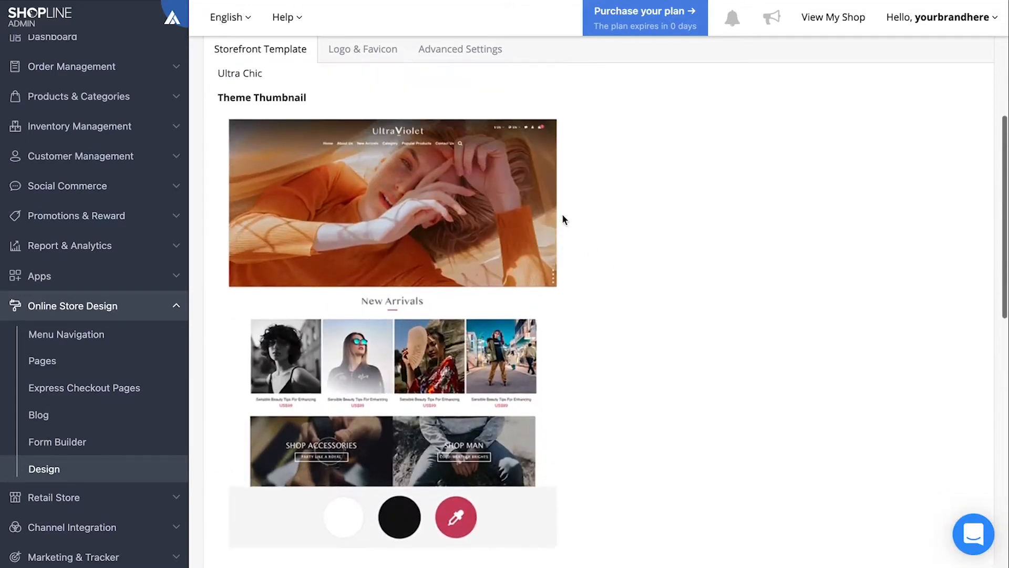
click(362, 49)
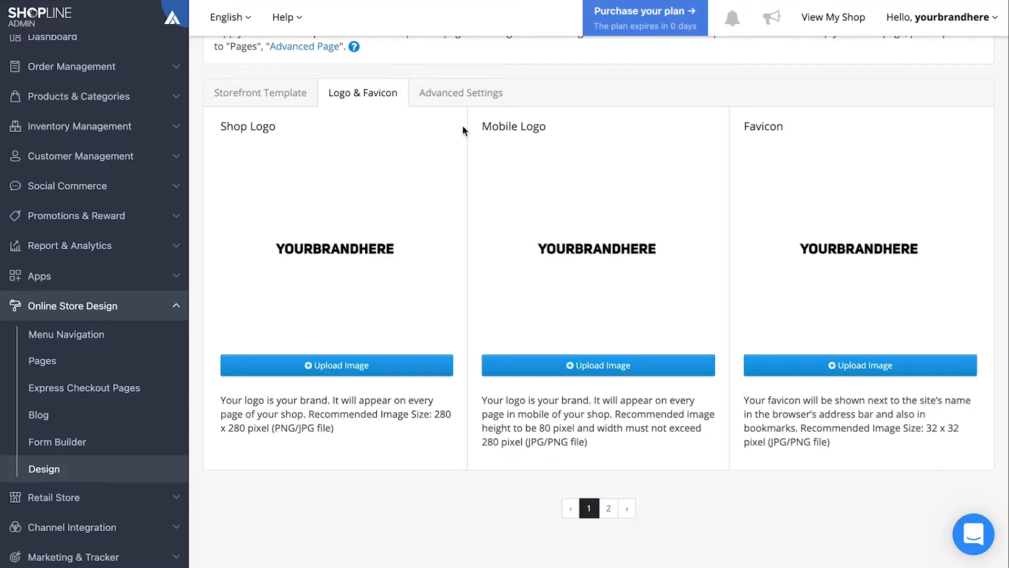
Enable 'Crop product images to fill the product box' in Advanced Settings.
click(461, 92)
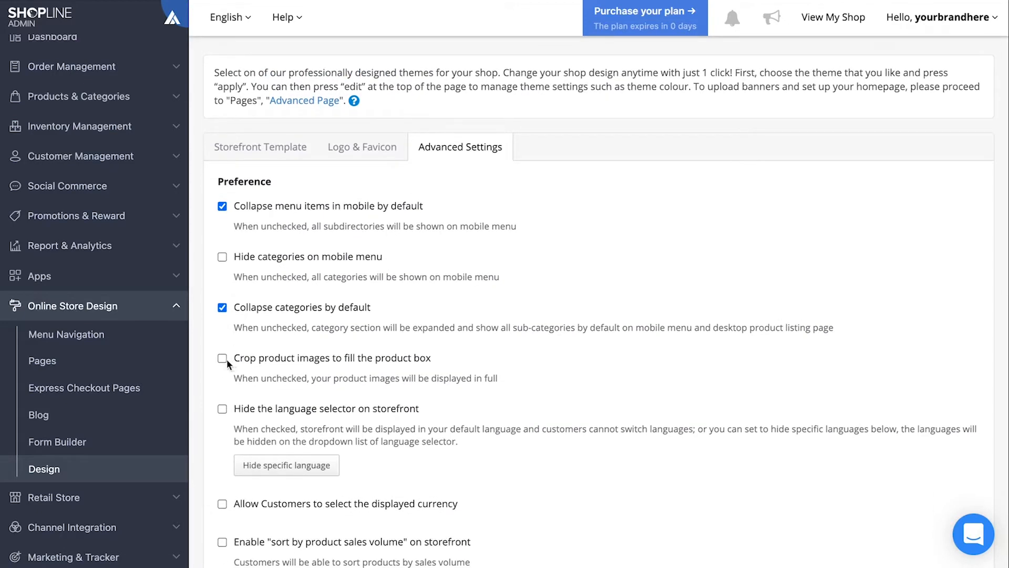
scroll(down, 3)
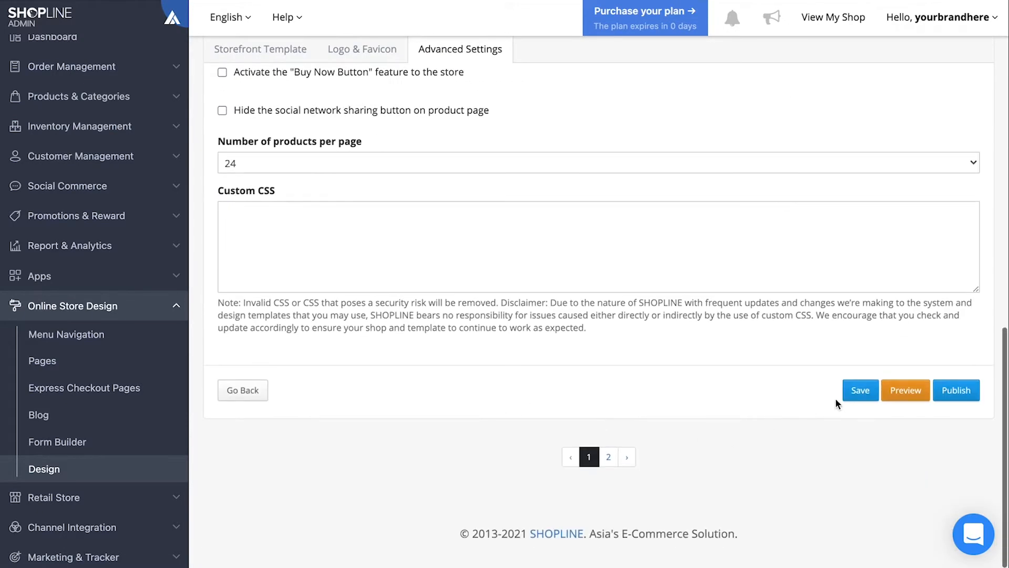
mouse_move(933, 385)
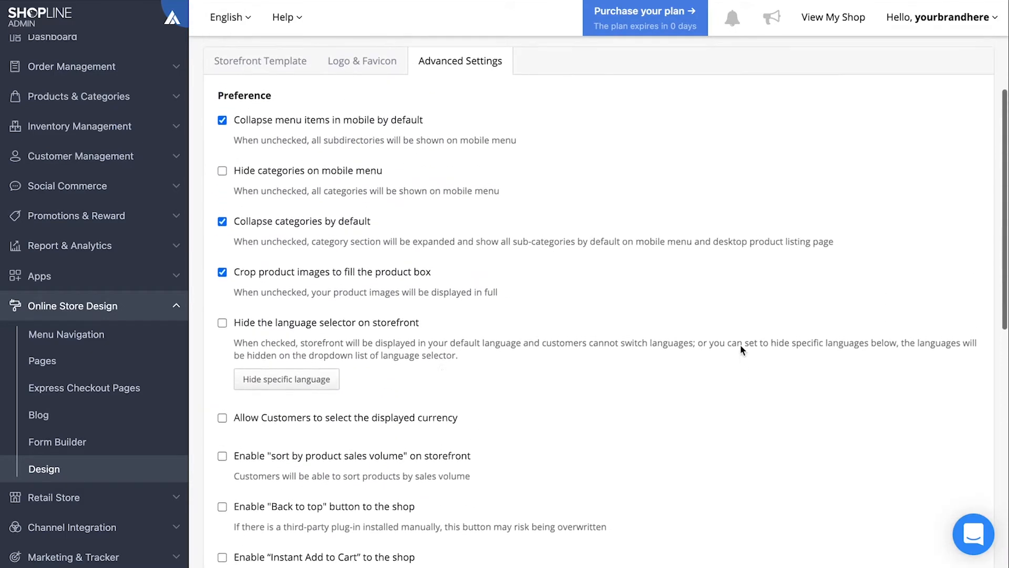
mouse_move(164, 369)
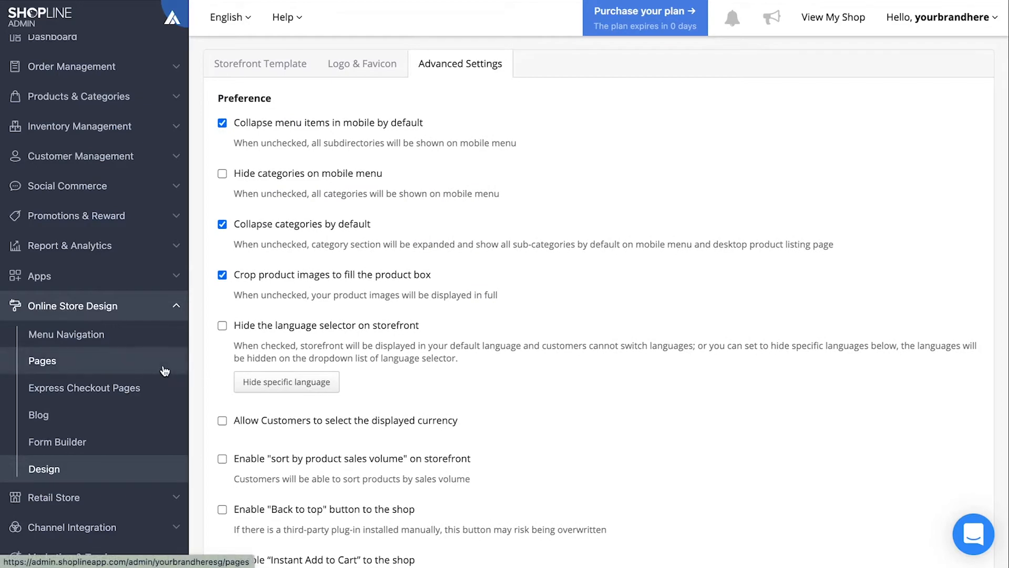
Upload the running shoes hero banner and the Apparel category image to the homepage.
click(42, 361)
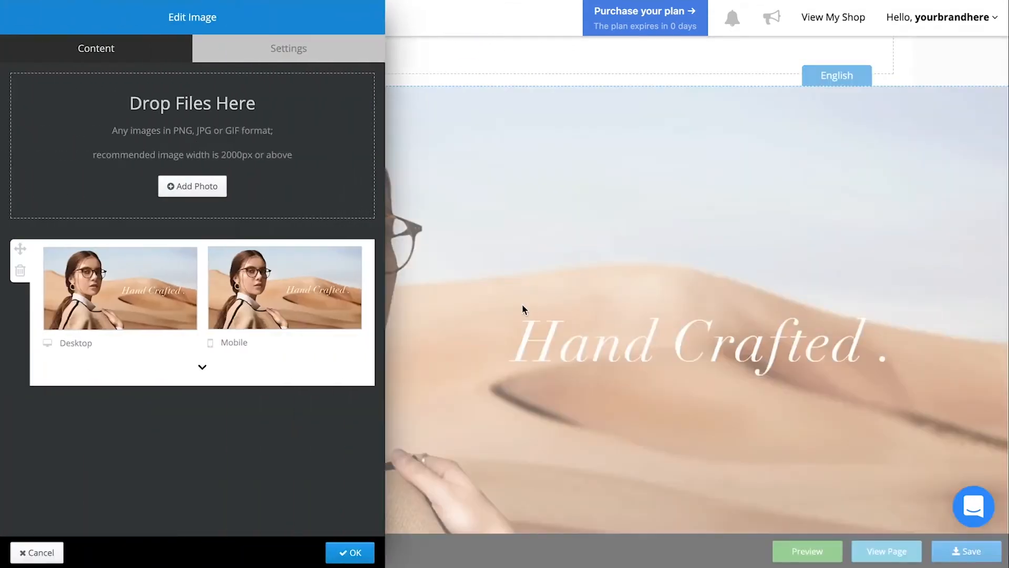
click(192, 186)
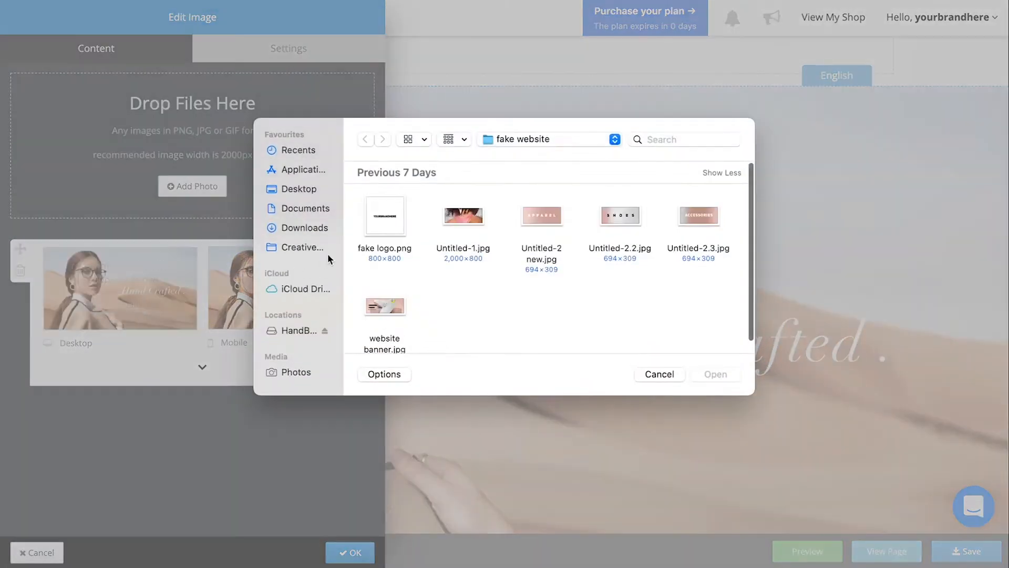
click(385, 304)
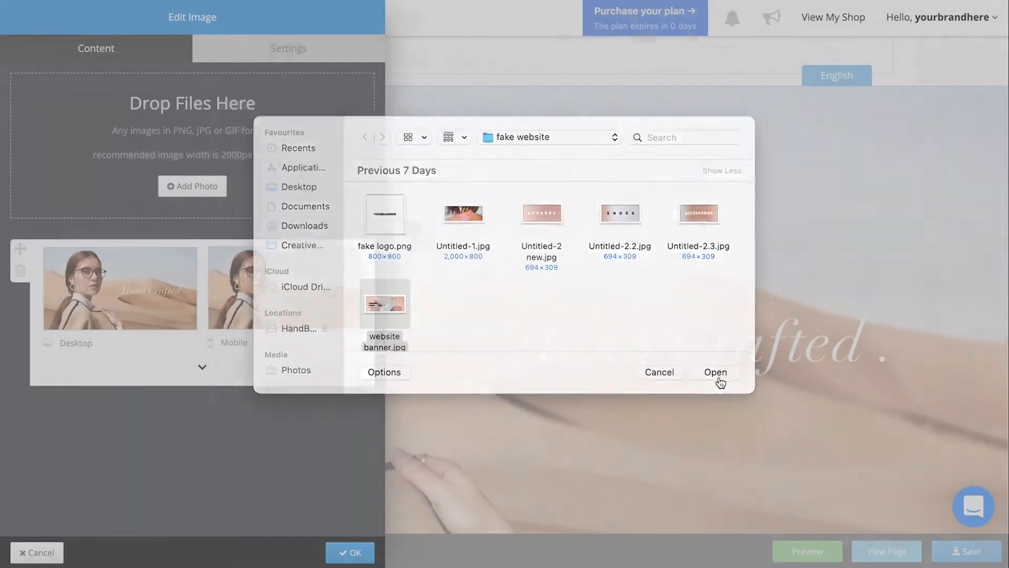
click(715, 372)
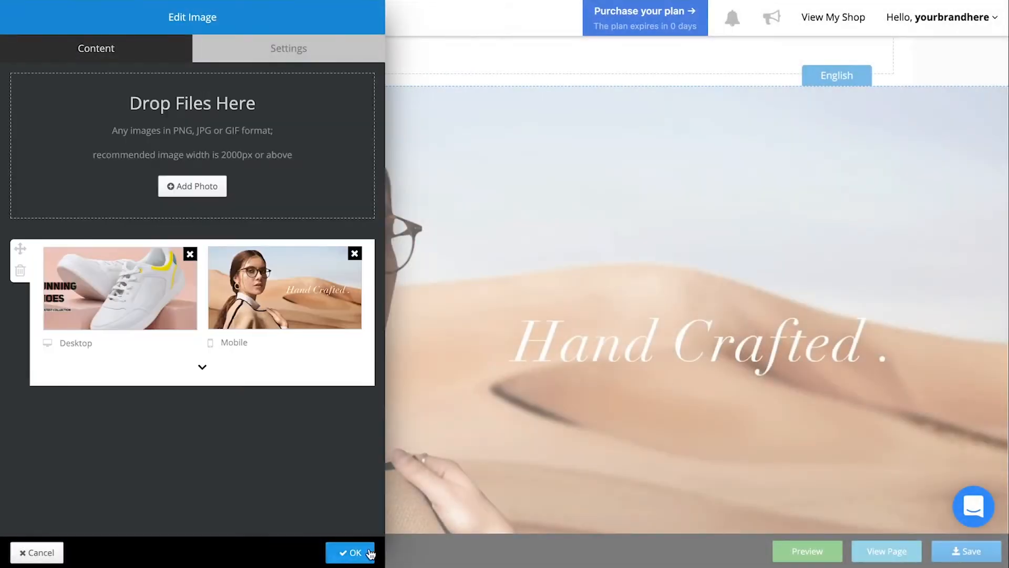
click(350, 552)
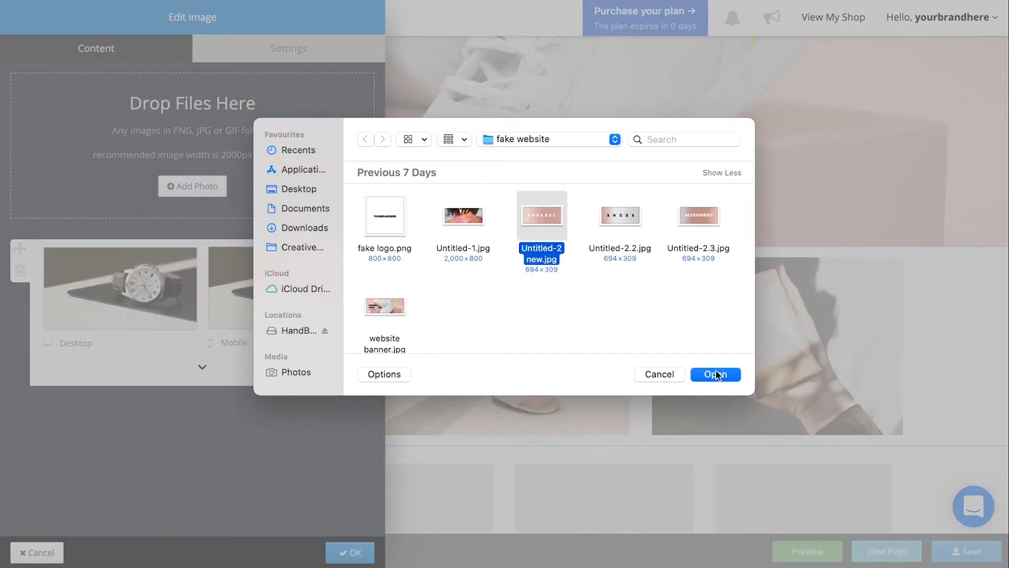
click(620, 215)
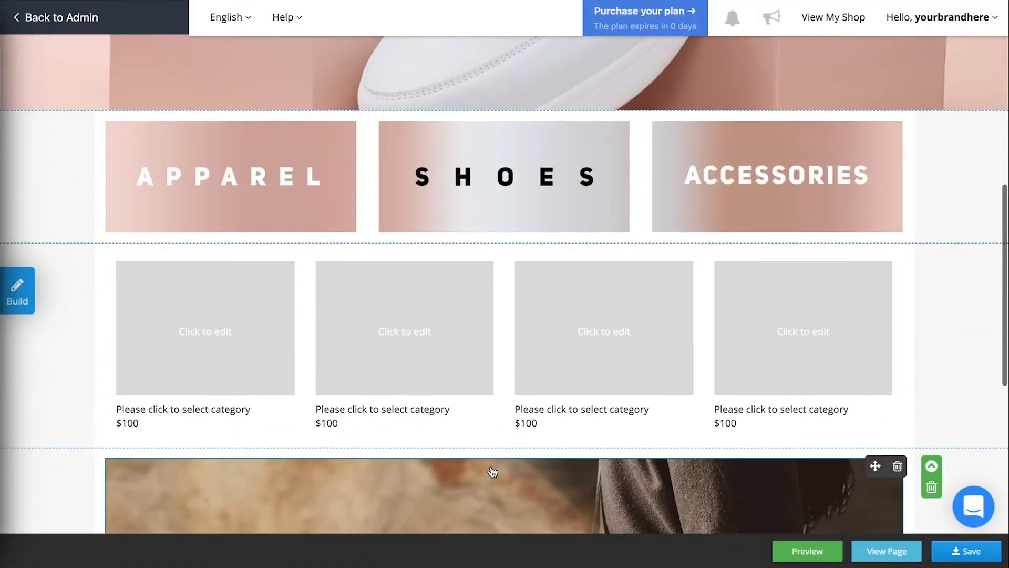
Show the Featured category's products in the homepage product section, then return to Pages.
click(204, 328)
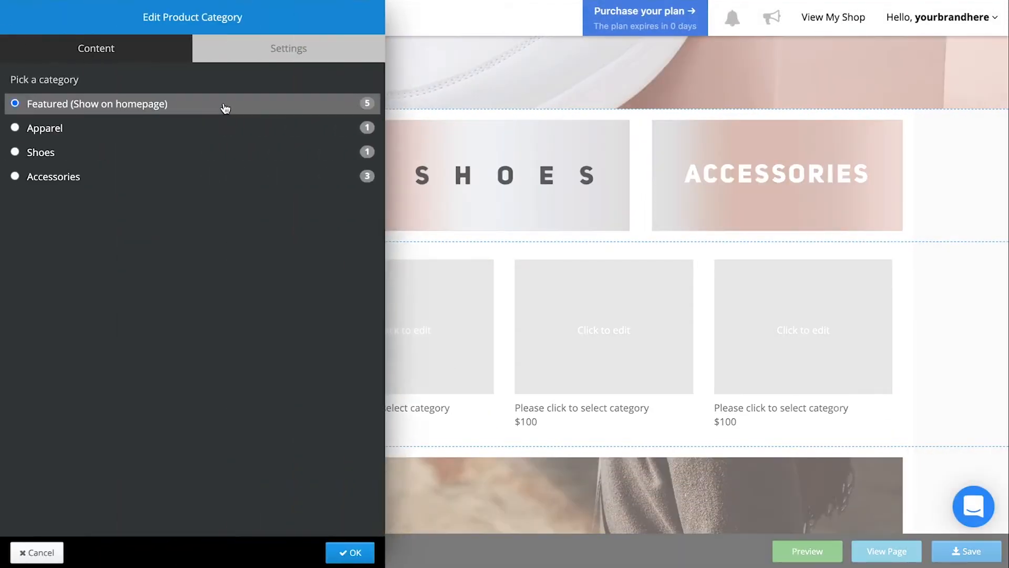
click(349, 552)
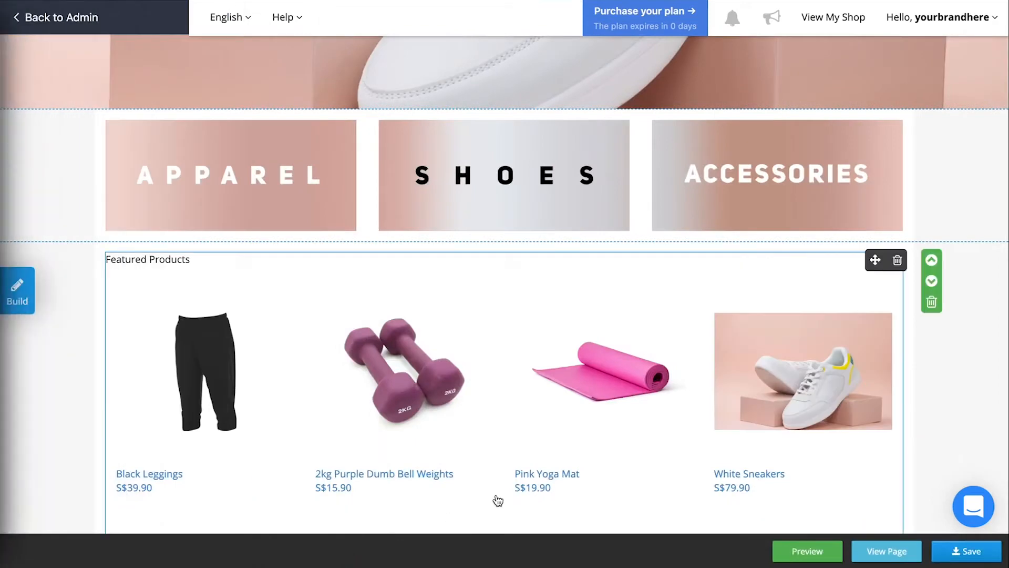
click(55, 17)
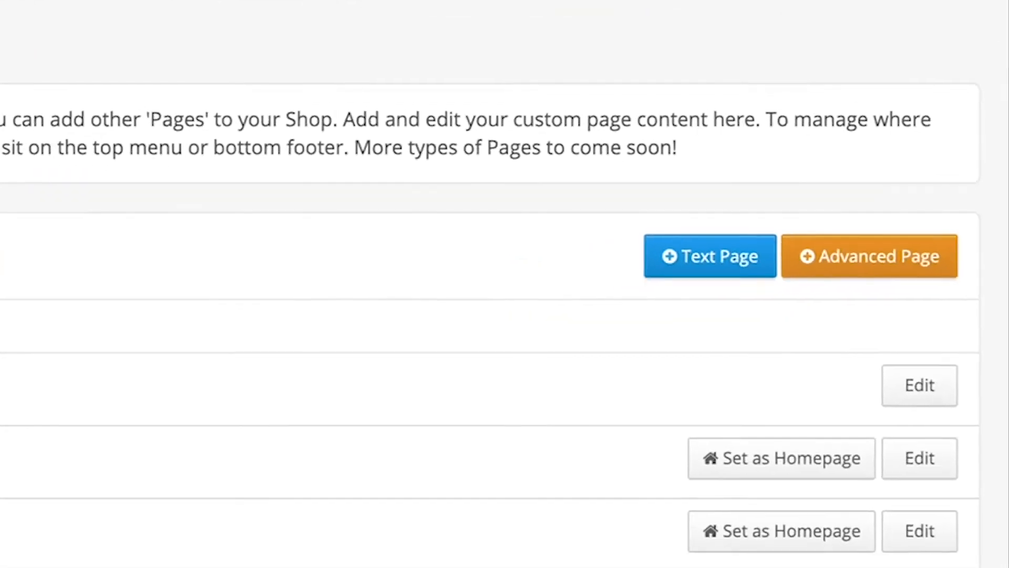
Save the Terms and Conditions page with Update.
click(920, 385)
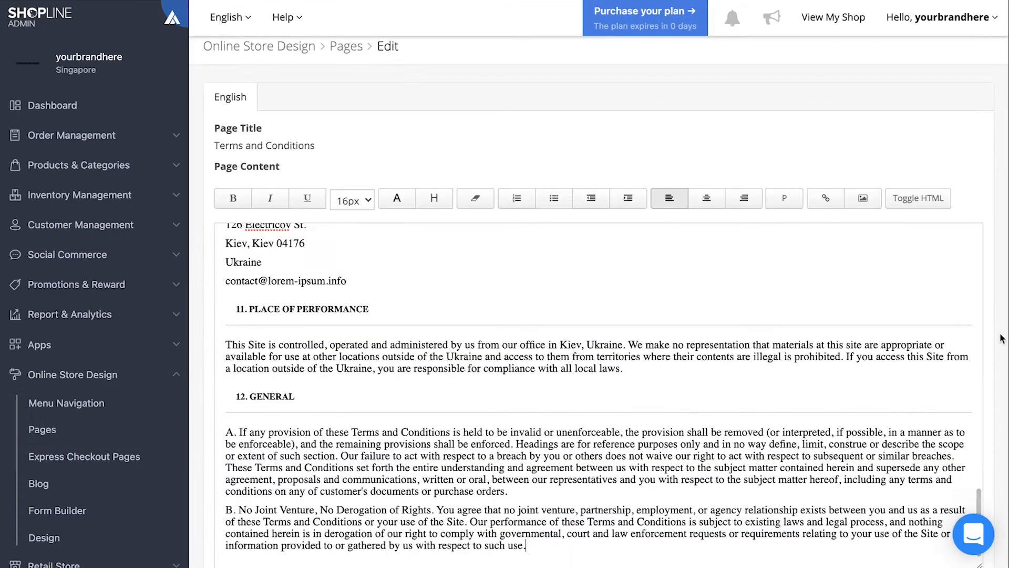
scroll(down, 3)
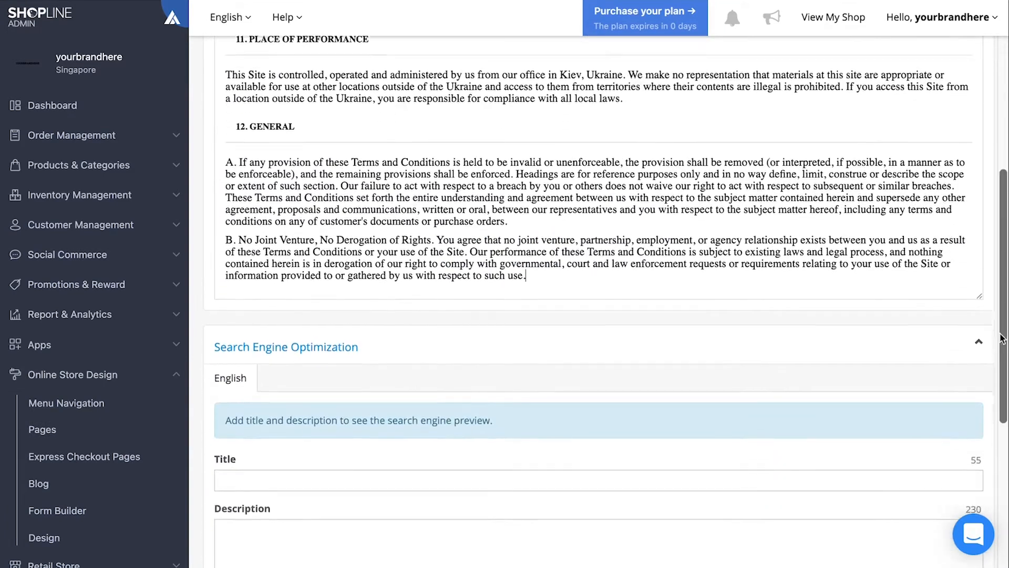
scroll(down, 3)
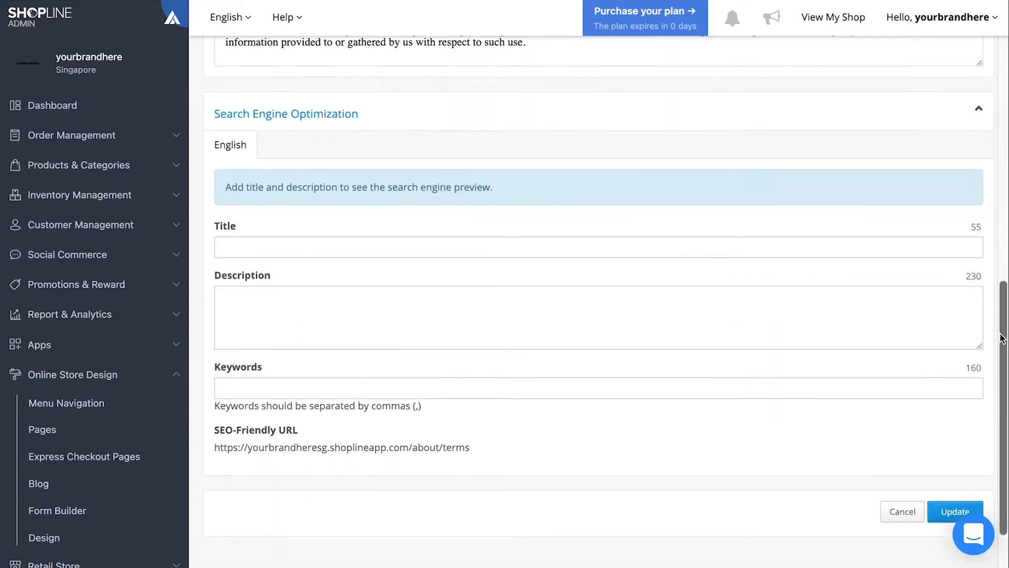
scroll(down, 3)
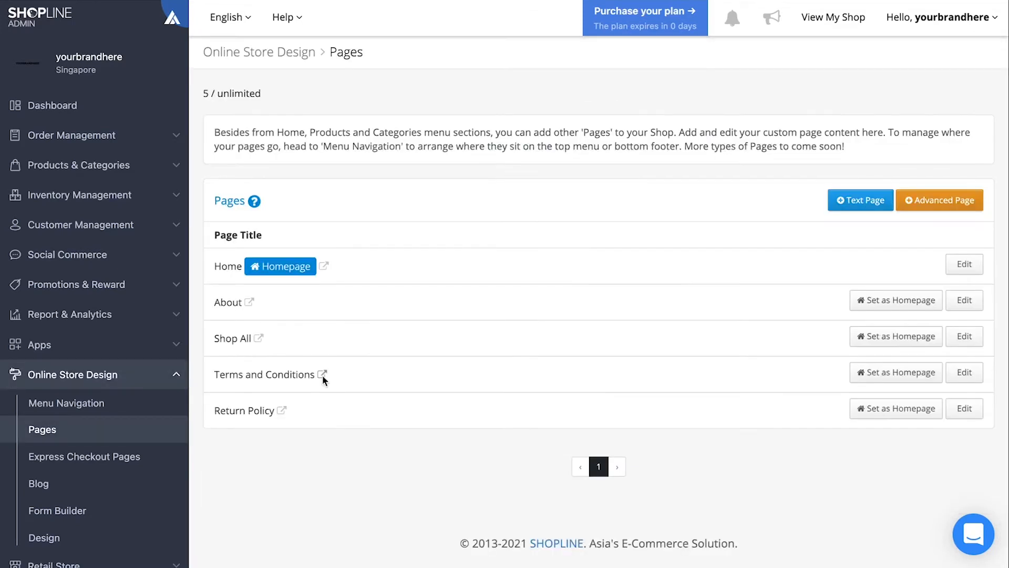
click(323, 374)
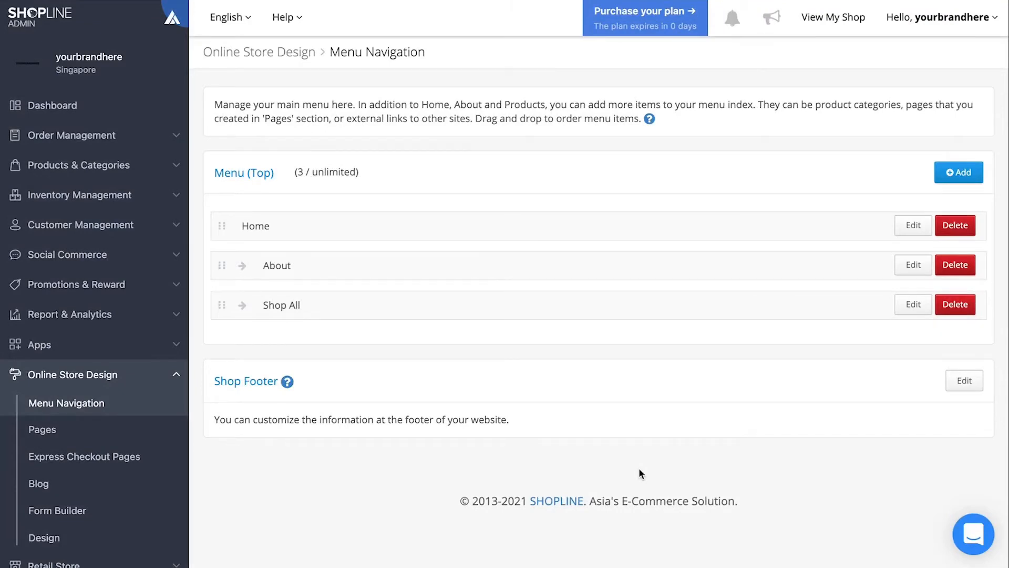
mouse_move(872, 409)
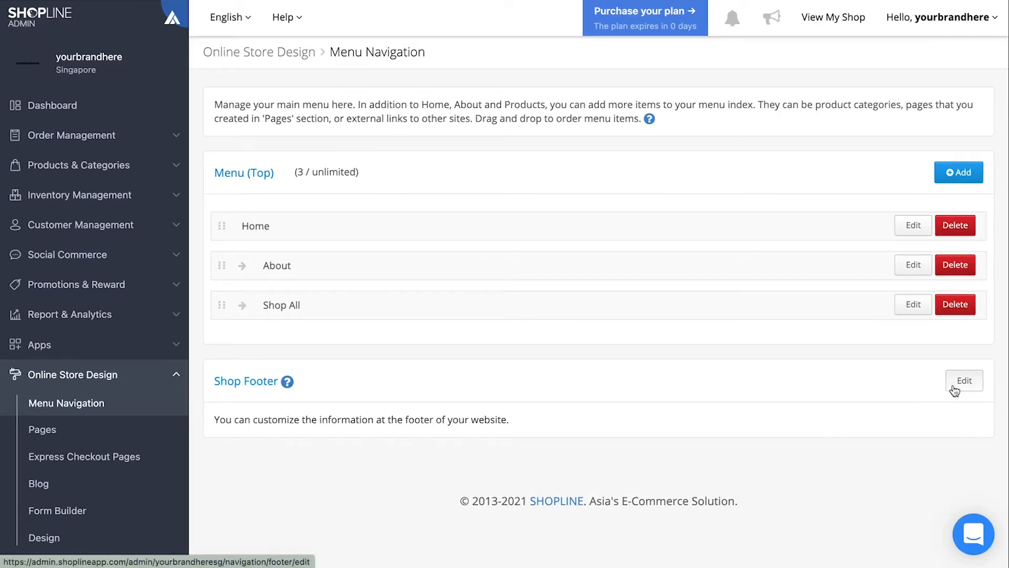
Edit the Shop Footer from Menu Navigation.
click(963, 381)
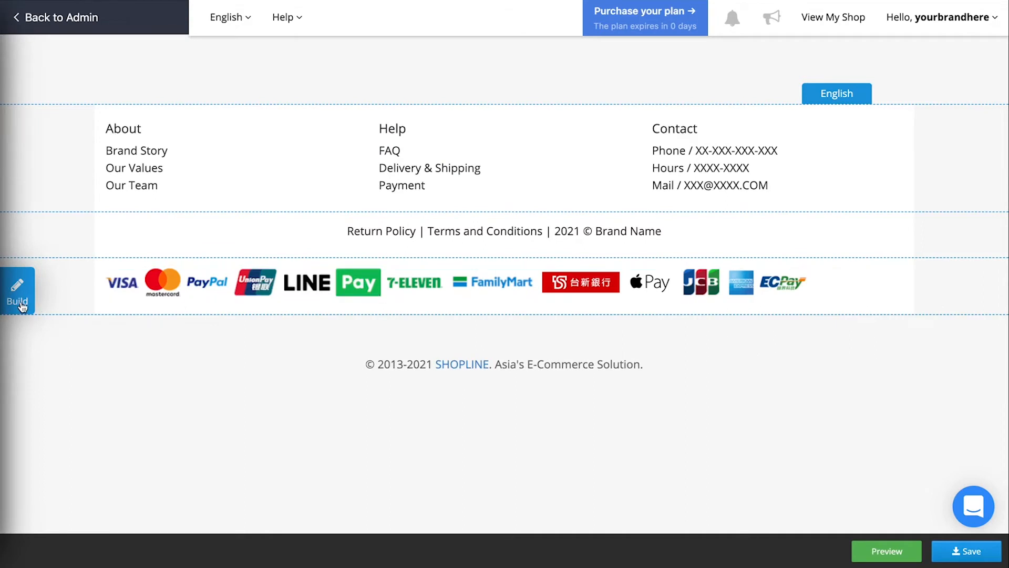
click(18, 290)
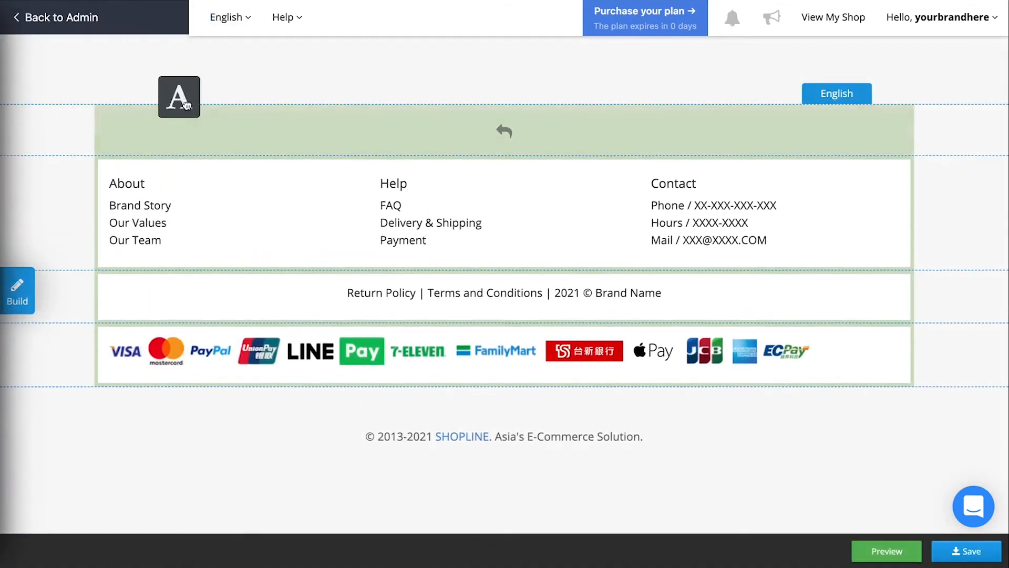
click(179, 97)
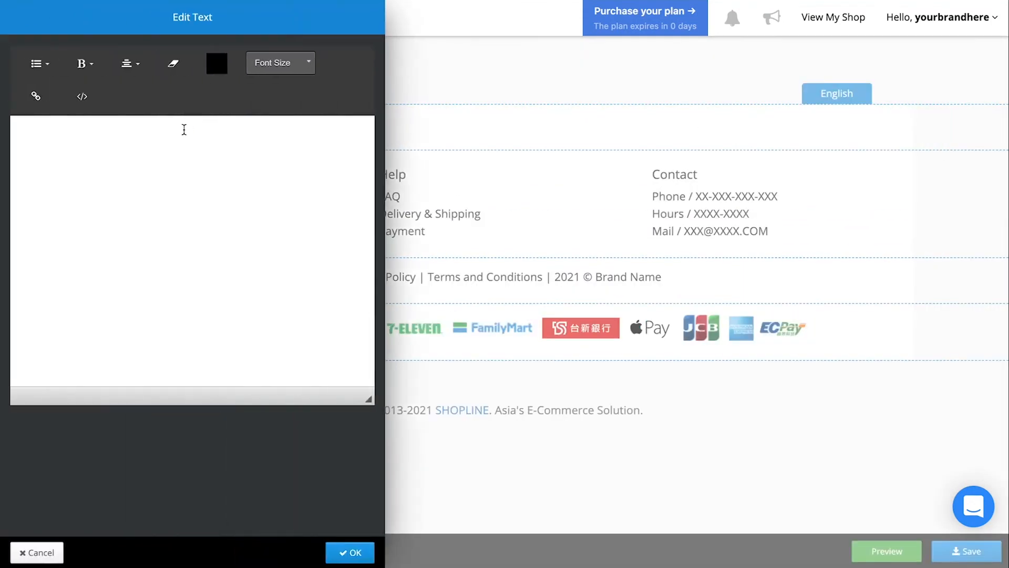
text(Add)
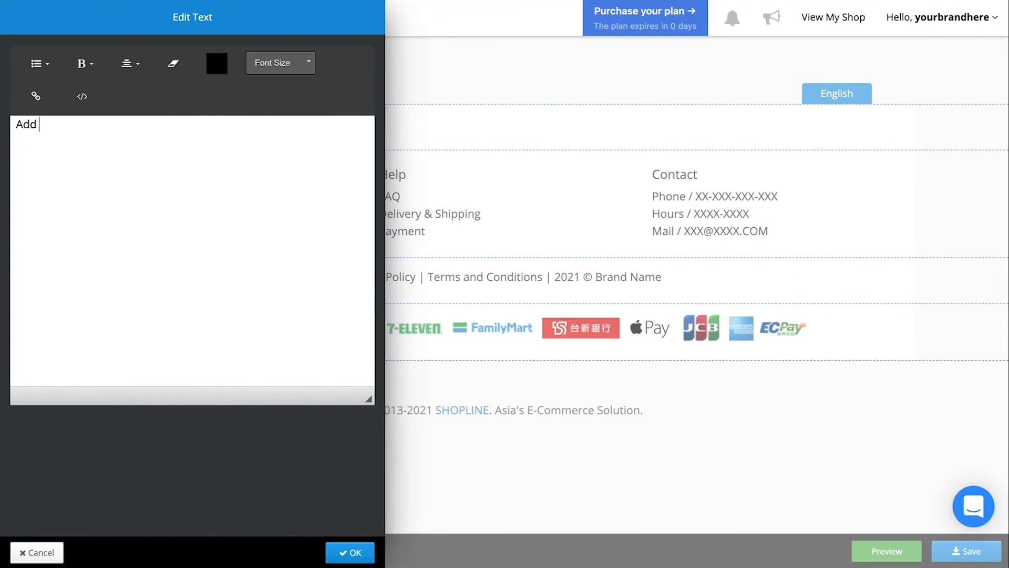
text(Text)
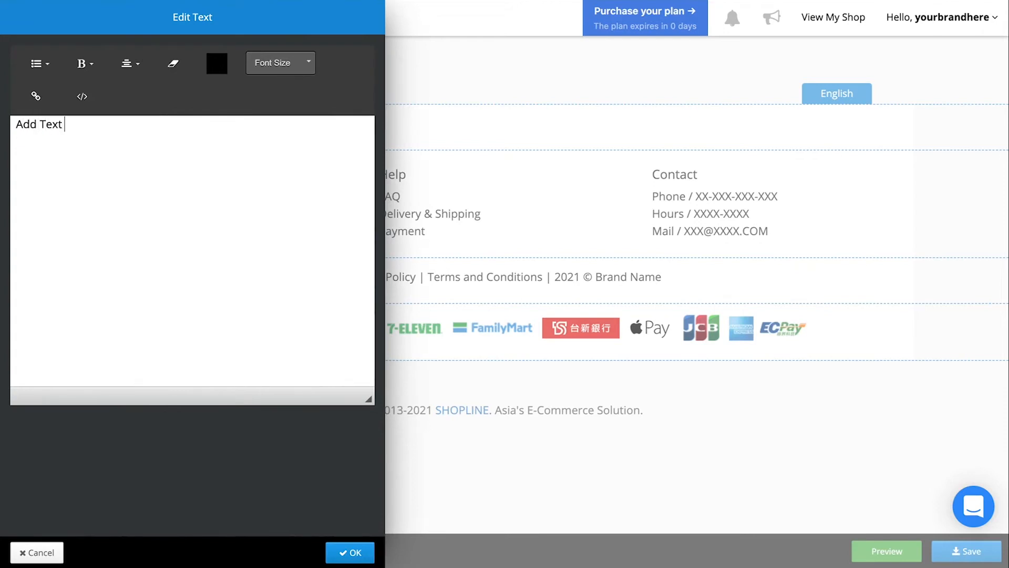
text(Here)
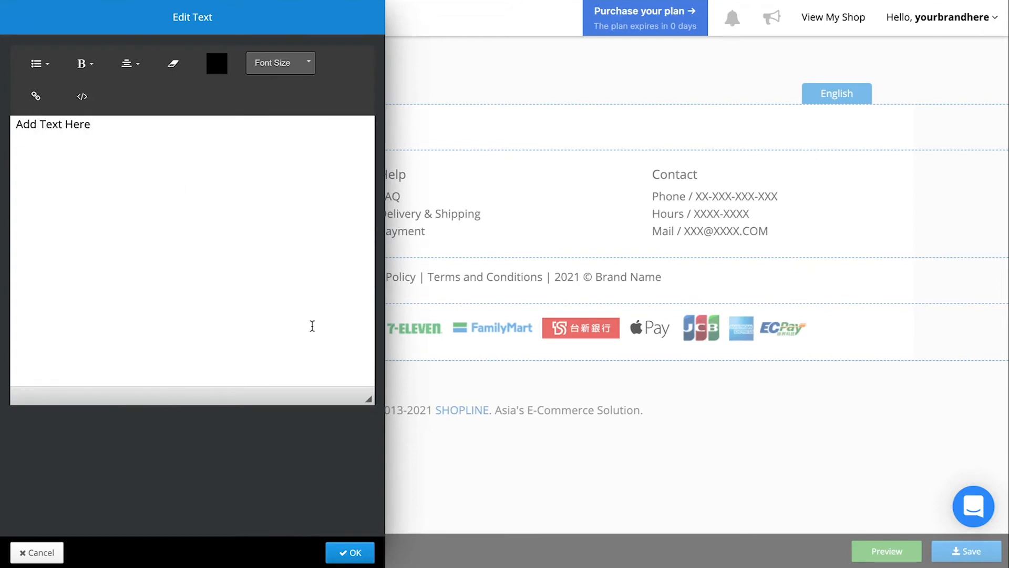
click(350, 552)
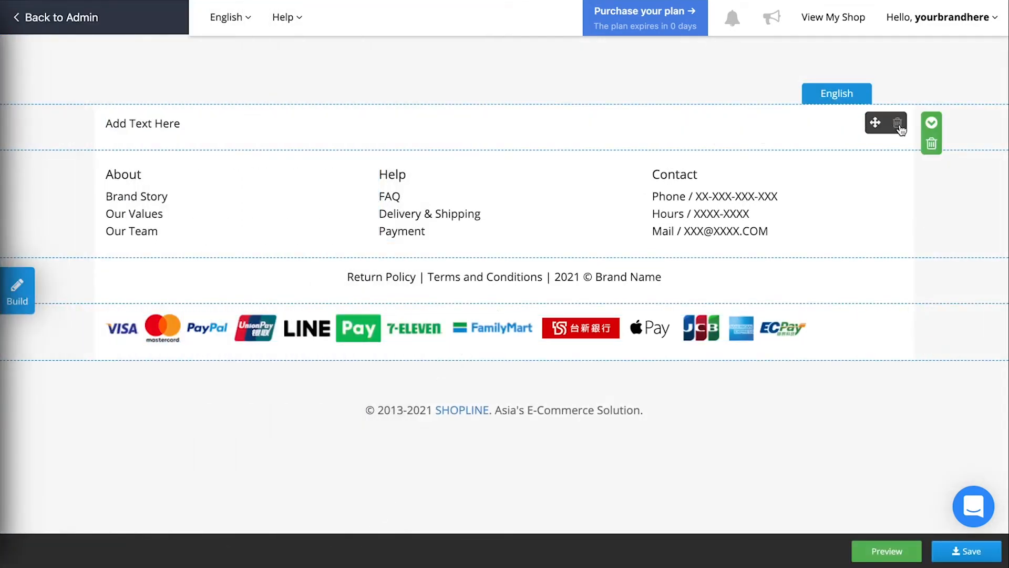
click(898, 123)
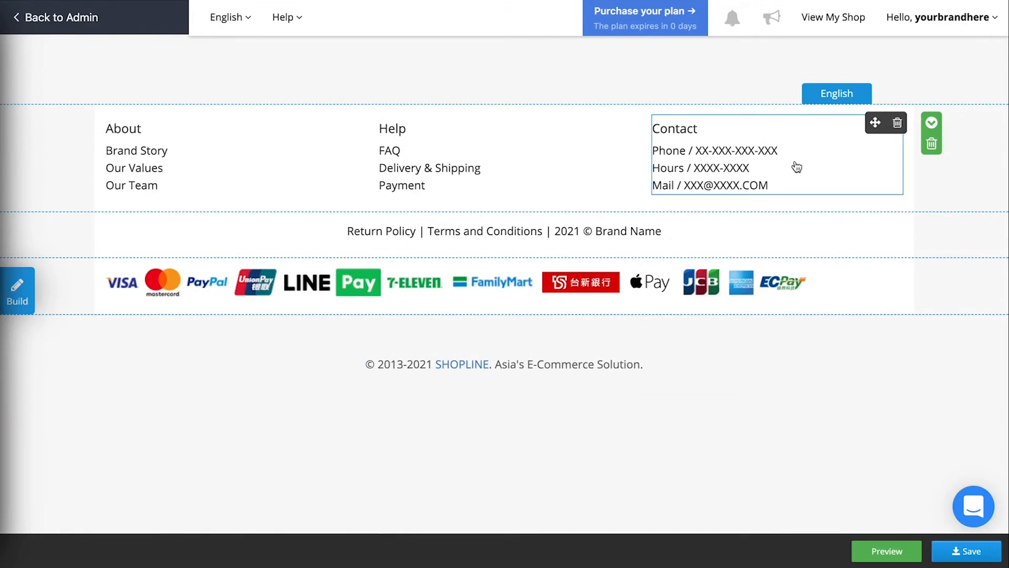
Link the copyright line's 'Terms and Conditions' words to the terms page and save the footer.
click(533, 230)
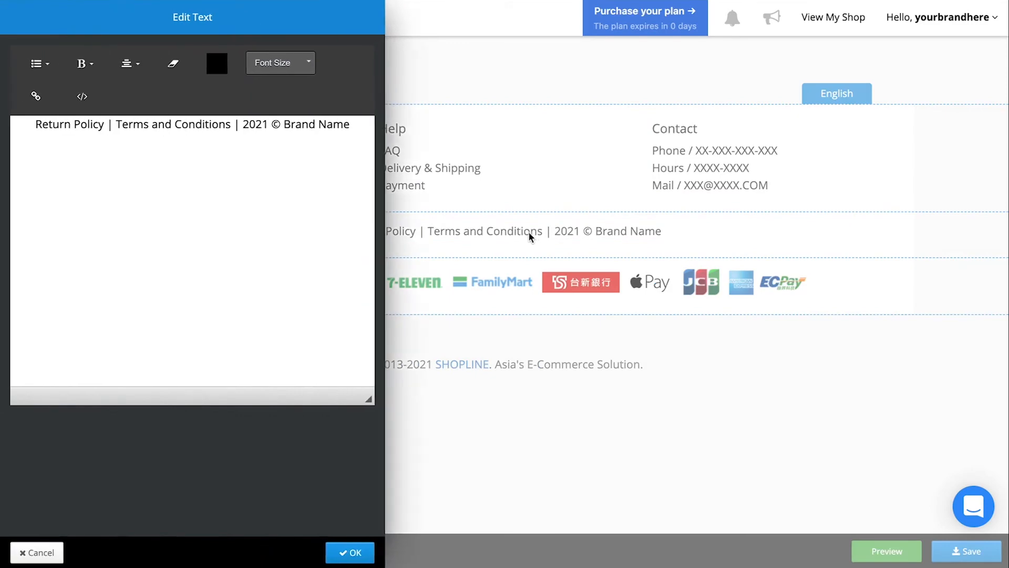
double_click(173, 124)
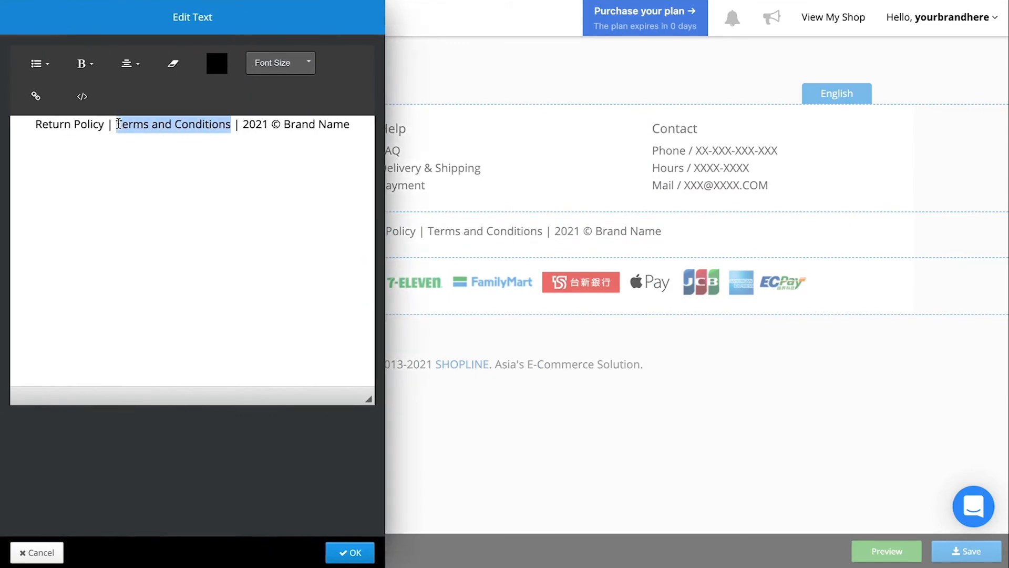
click(36, 96)
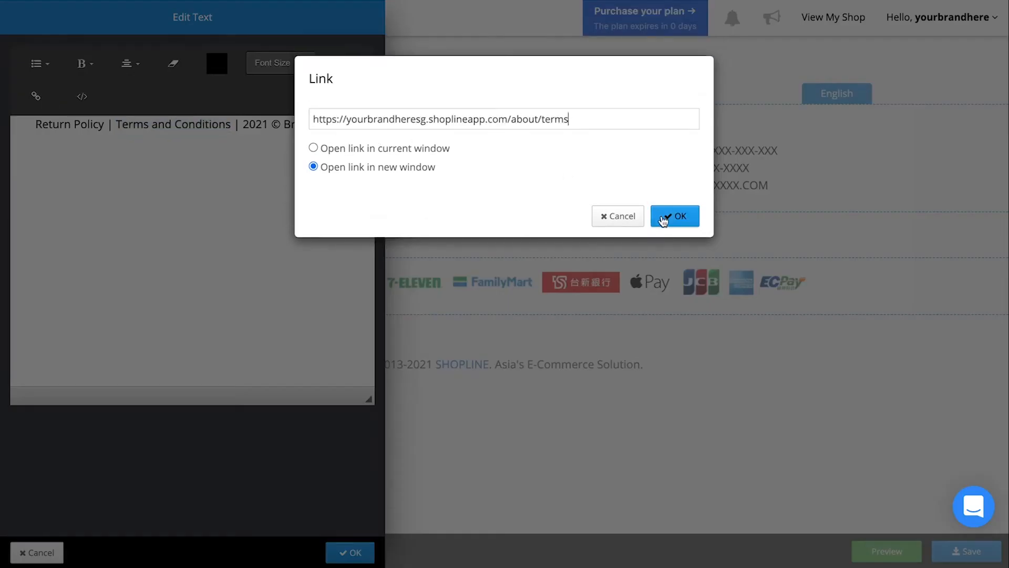
click(674, 215)
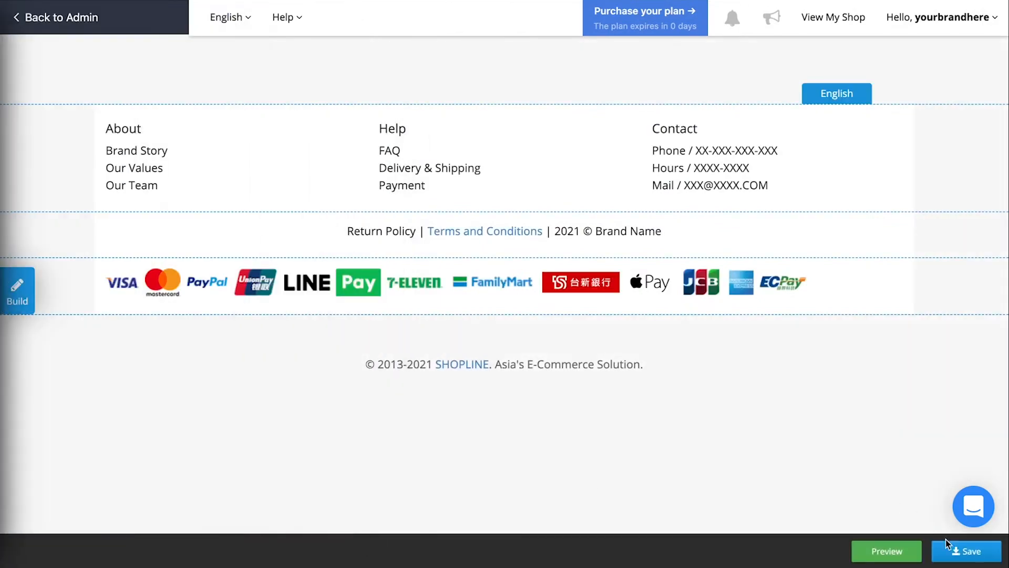
click(886, 551)
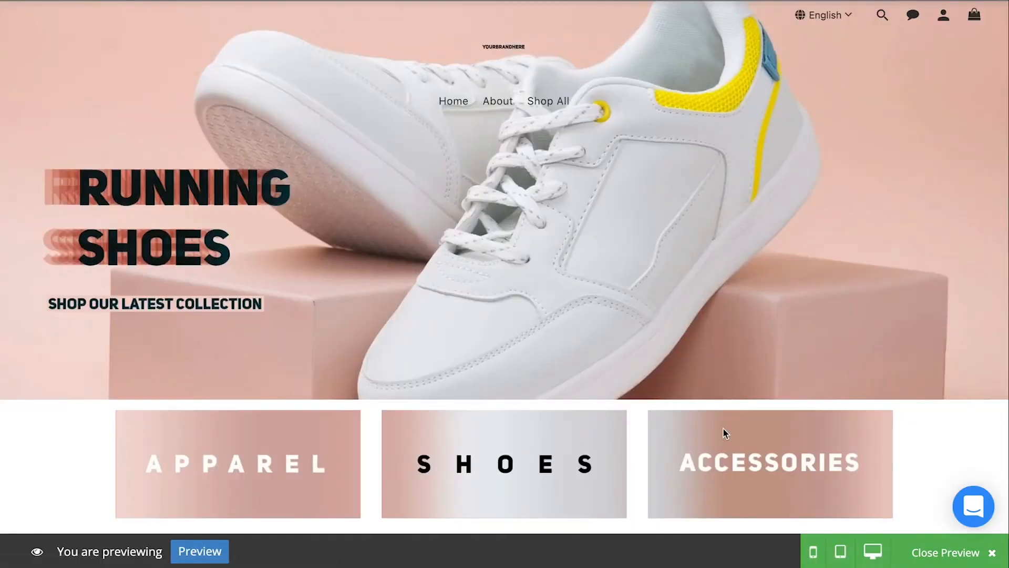
scroll(down, 3)
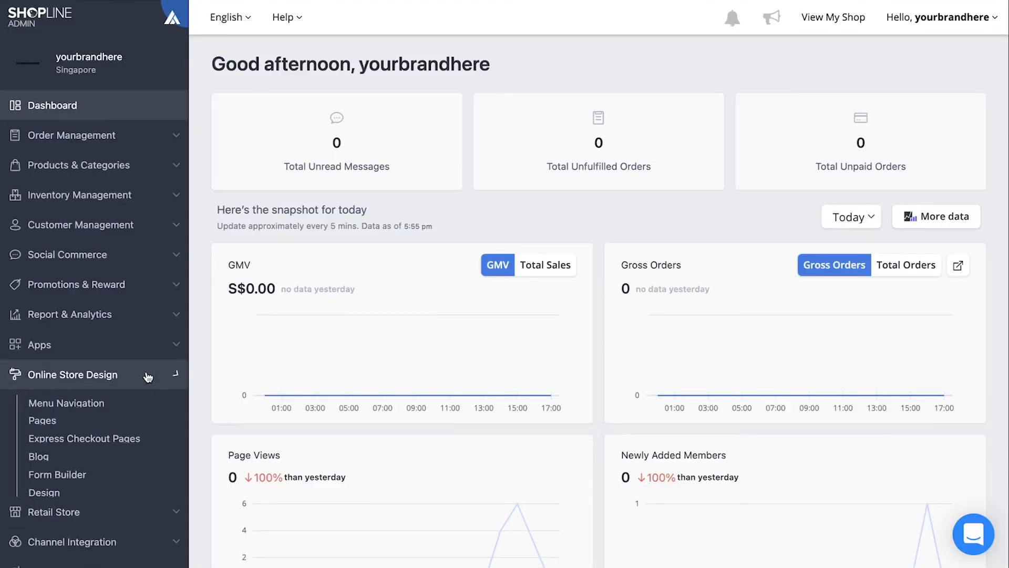
Add the Terms and Conditions page as a top menu item.
click(66, 403)
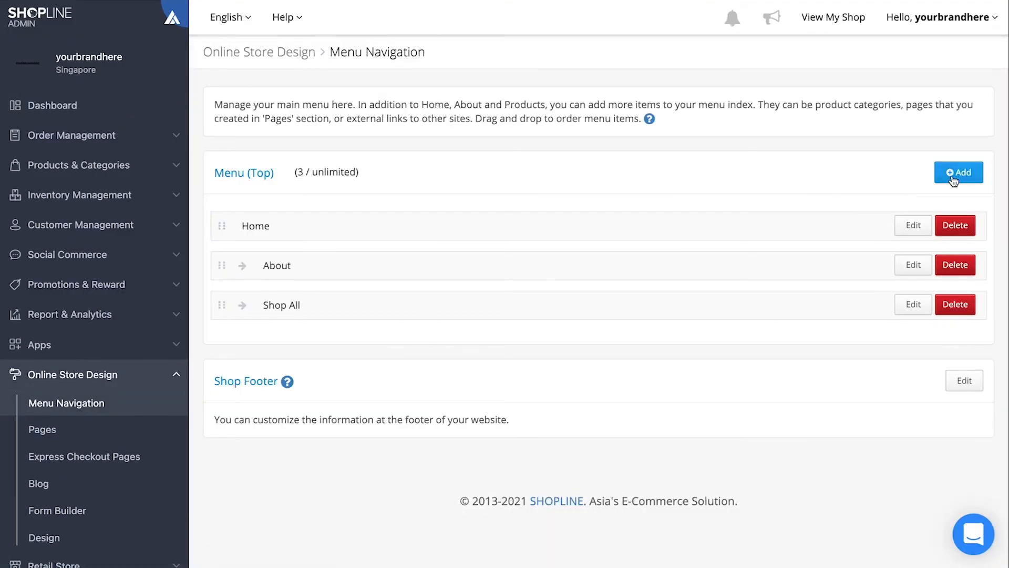
click(958, 172)
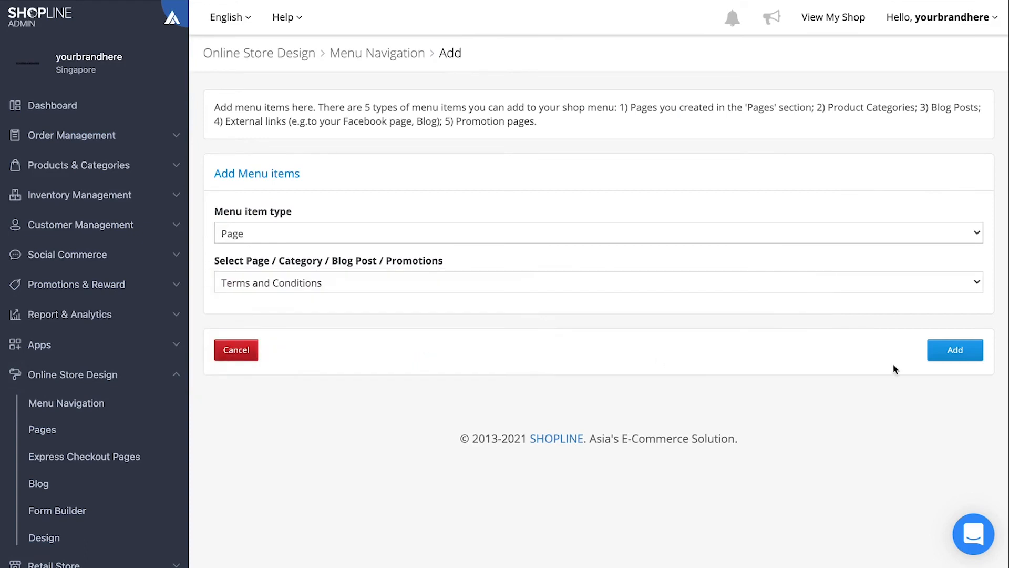
click(954, 350)
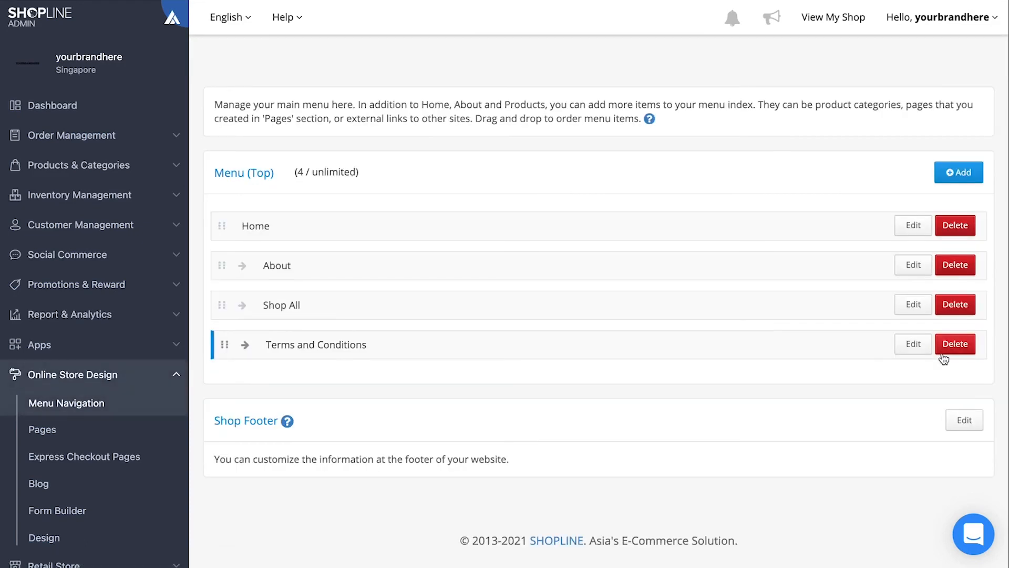